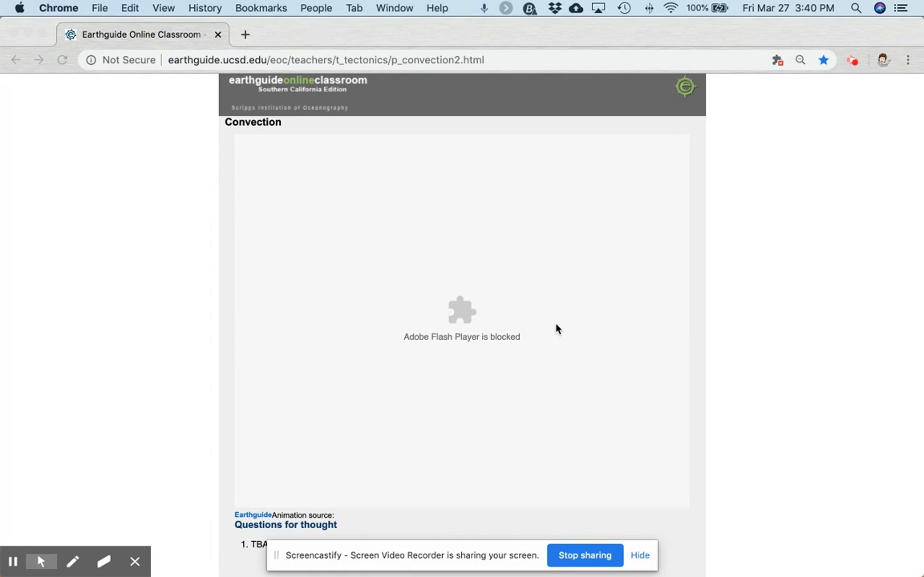
{"action": "mouse_move", "coordinate": [872, 125]}
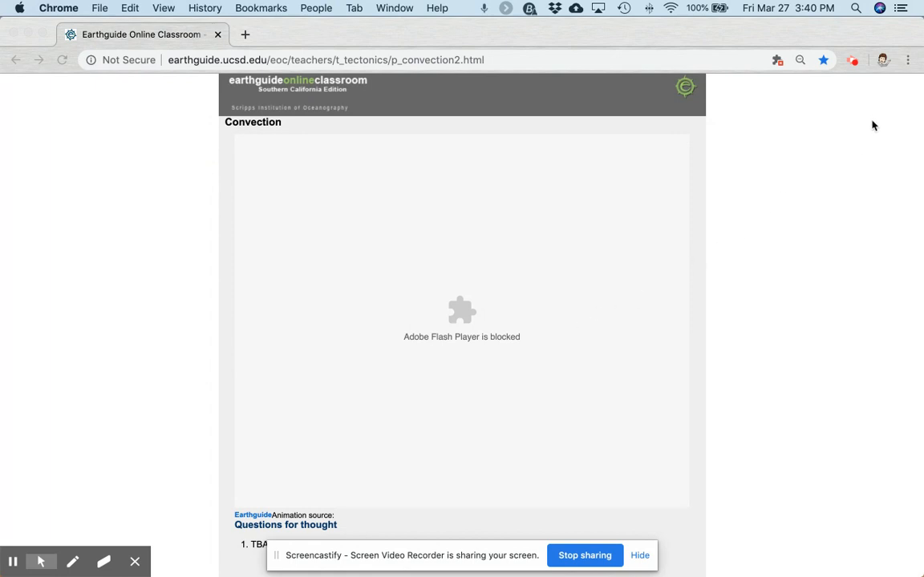
{"action": "mouse_move", "coordinate": [908, 68]}
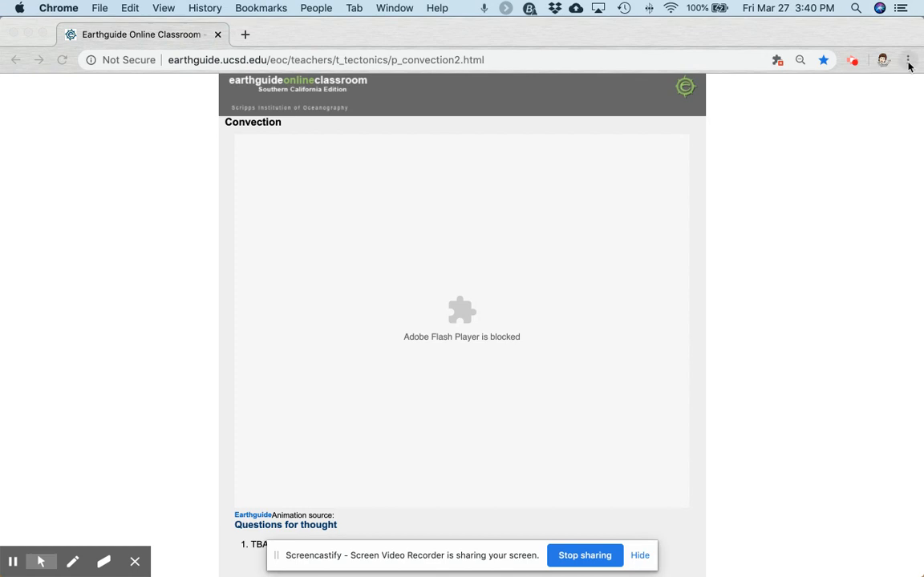
Navigate Chrome Settings down to the Flash entry under Site Settings.
{"action": "left_click", "coordinate": [908, 61]}
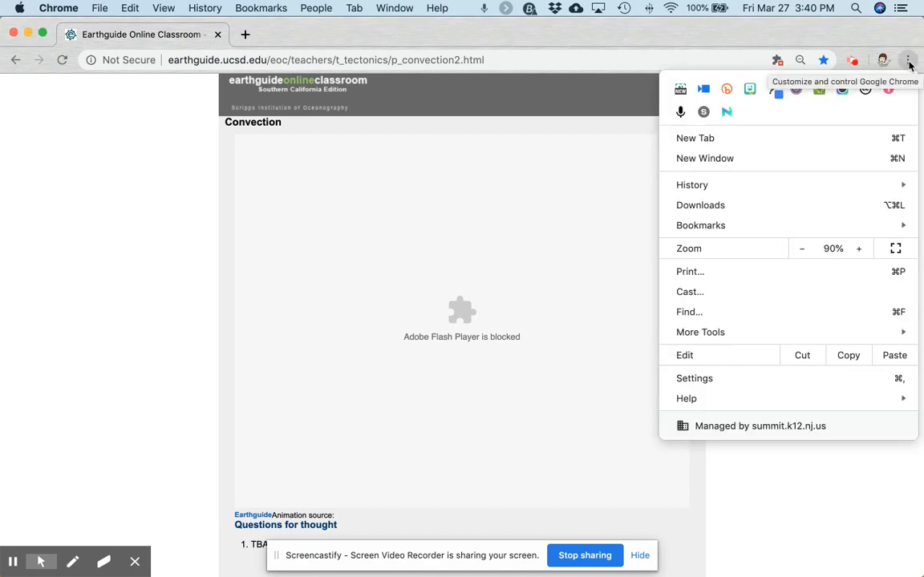
{"action": "mouse_move", "coordinate": [789, 378]}
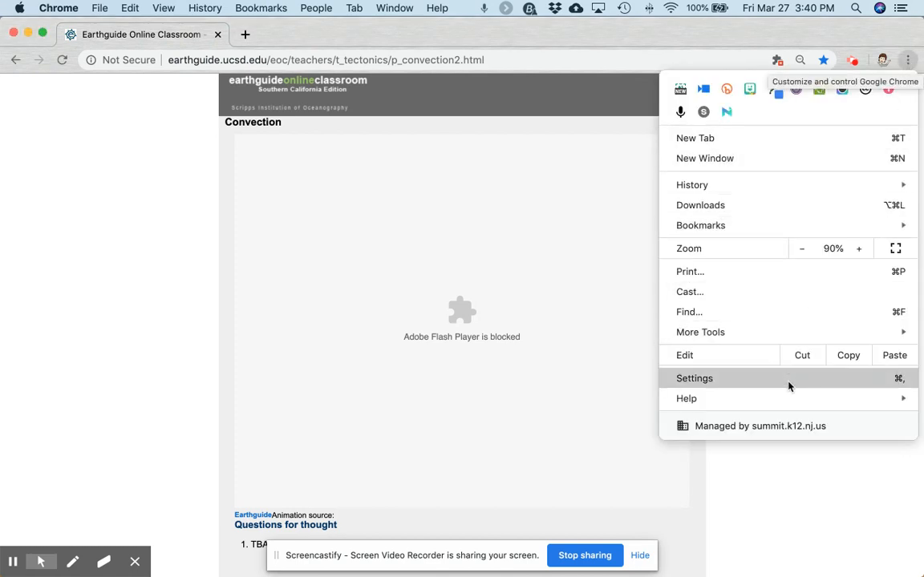
{"action": "left_click", "coordinate": [694, 379]}
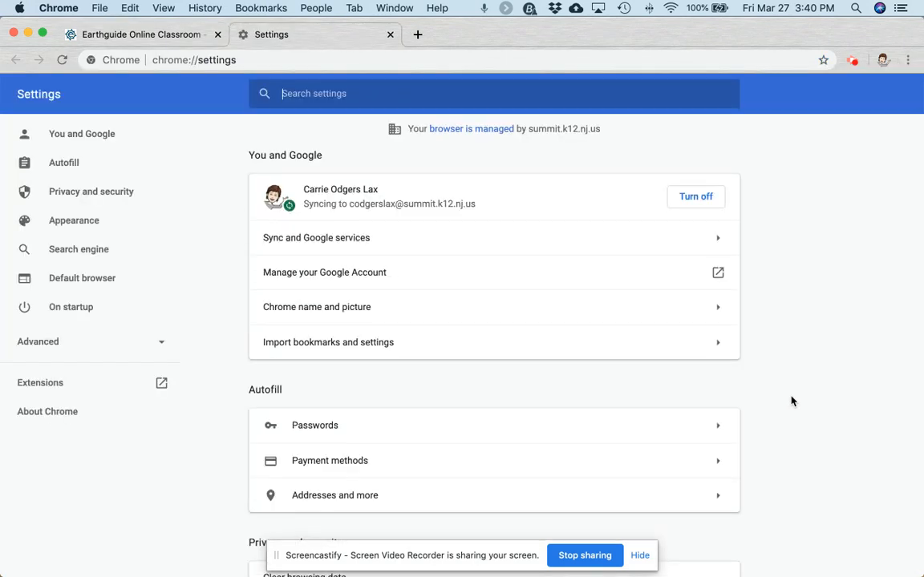
{"action": "scroll", "scroll_direction": "down", "scroll_amount": 3}
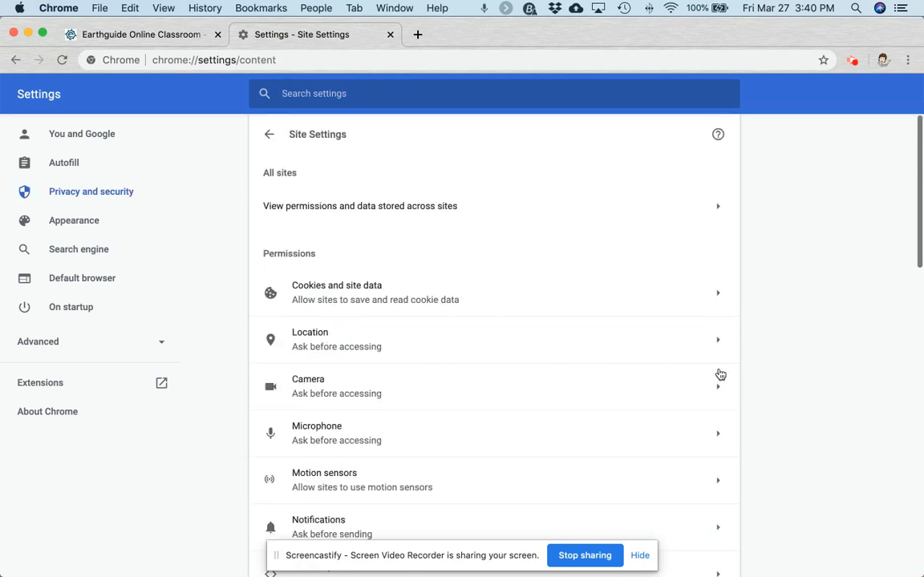
{"action": "scroll", "scroll_direction": "down", "scroll_amount": 3}
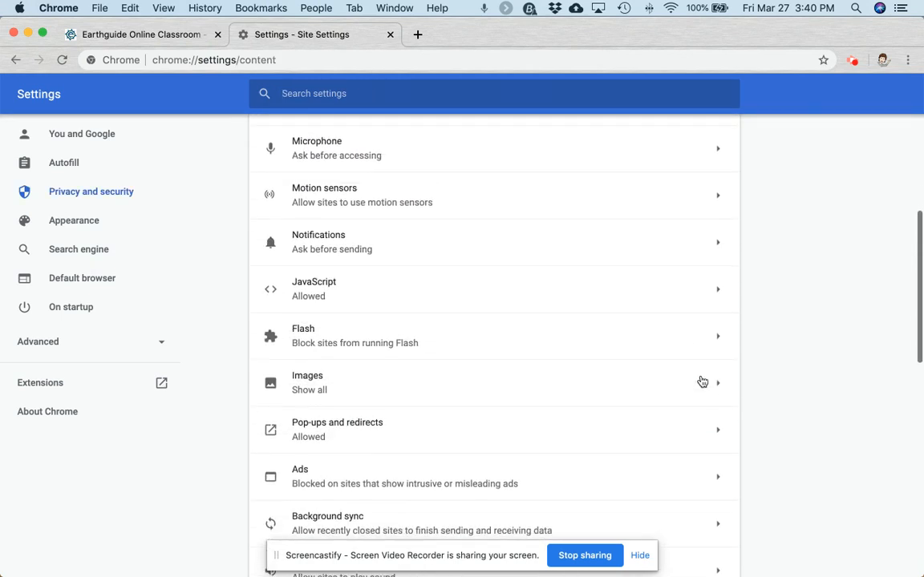
{"action": "scroll", "scroll_direction": "down", "scroll_amount": 3}
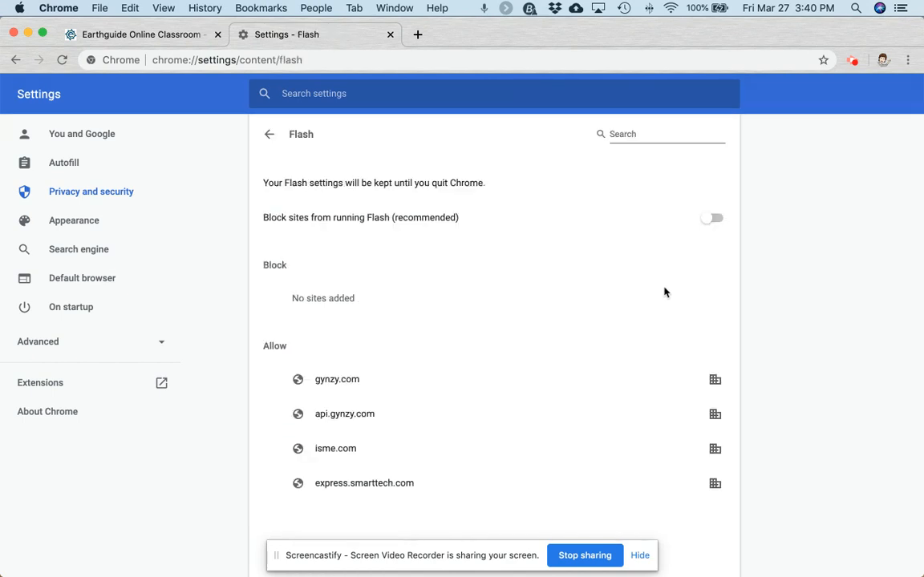
{"action": "mouse_move", "coordinate": [375, 231]}
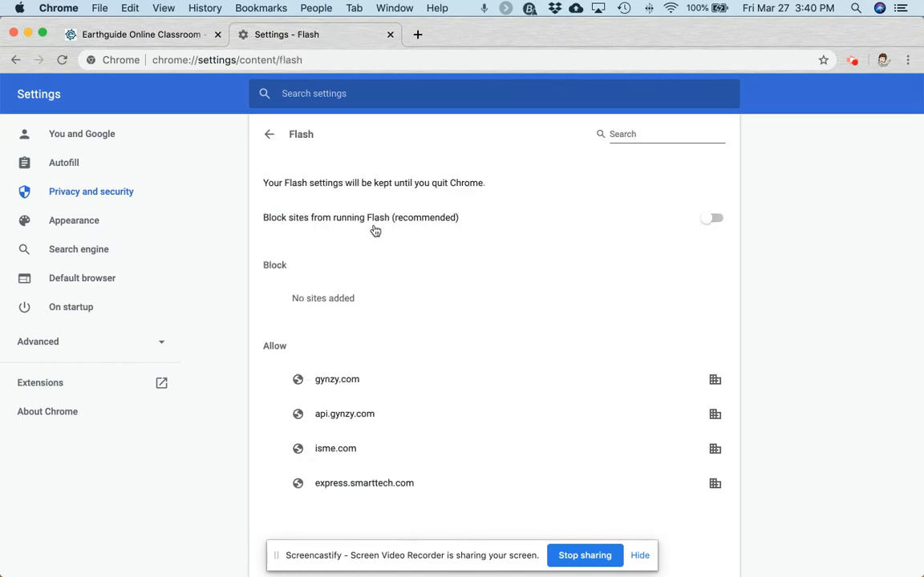
Toggle Flash to Ask first and back to blocked, then return to the Earthguide page.
{"action": "left_click", "coordinate": [710, 218]}
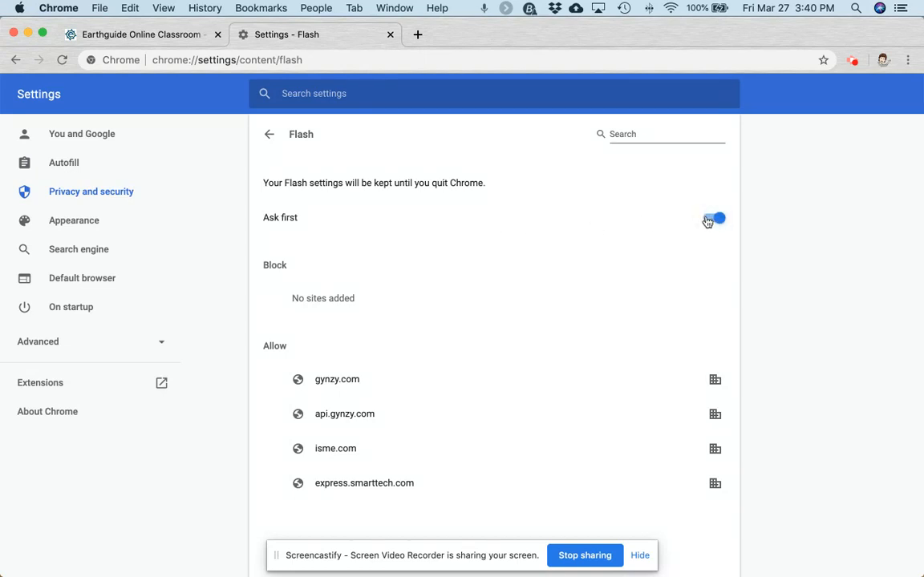
{"action": "mouse_move", "coordinate": [645, 224]}
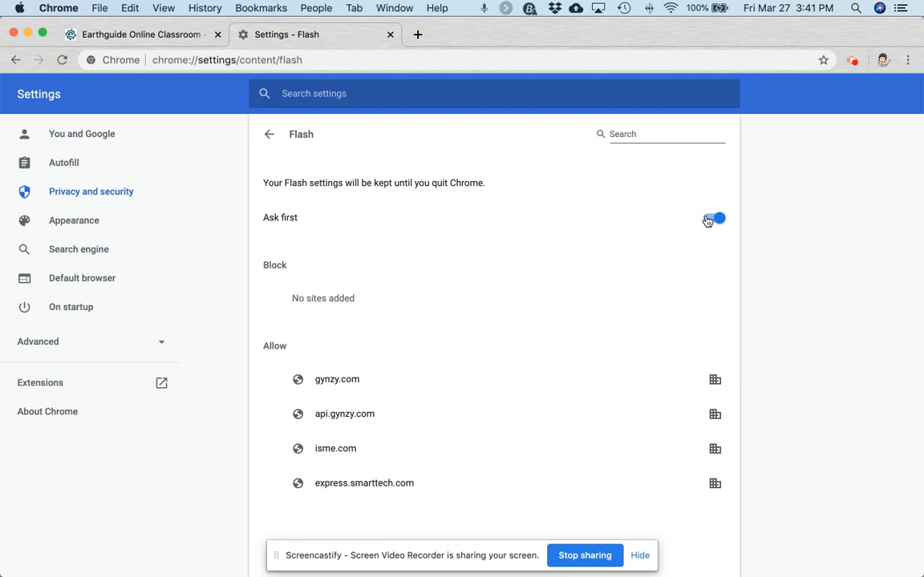
{"action": "left_click", "coordinate": [712, 218]}
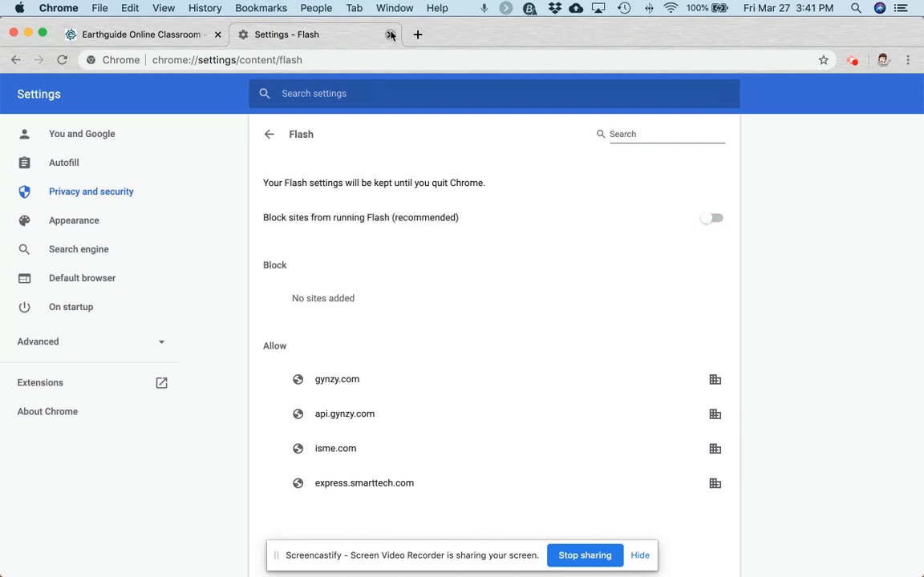
{"action": "left_click", "coordinate": [391, 36]}
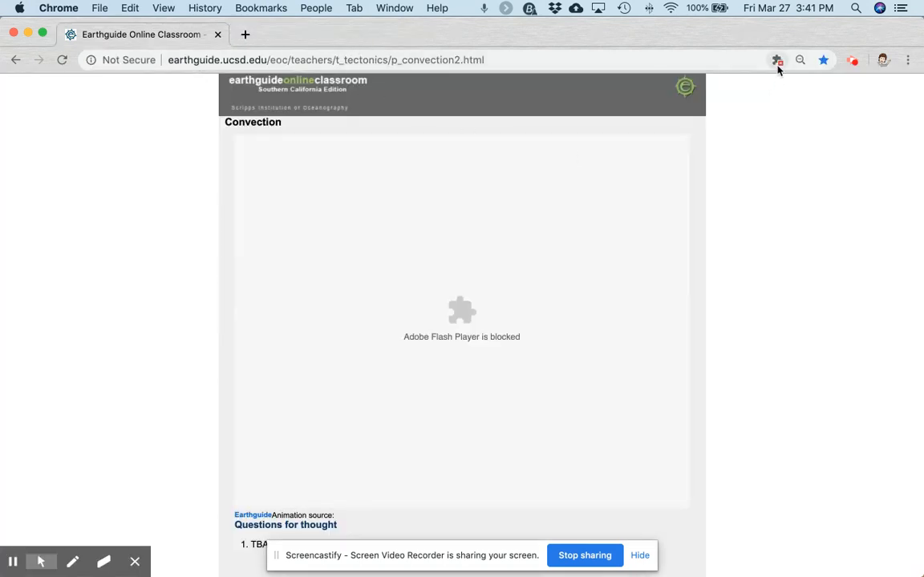
{"action": "mouse_move", "coordinate": [777, 60]}
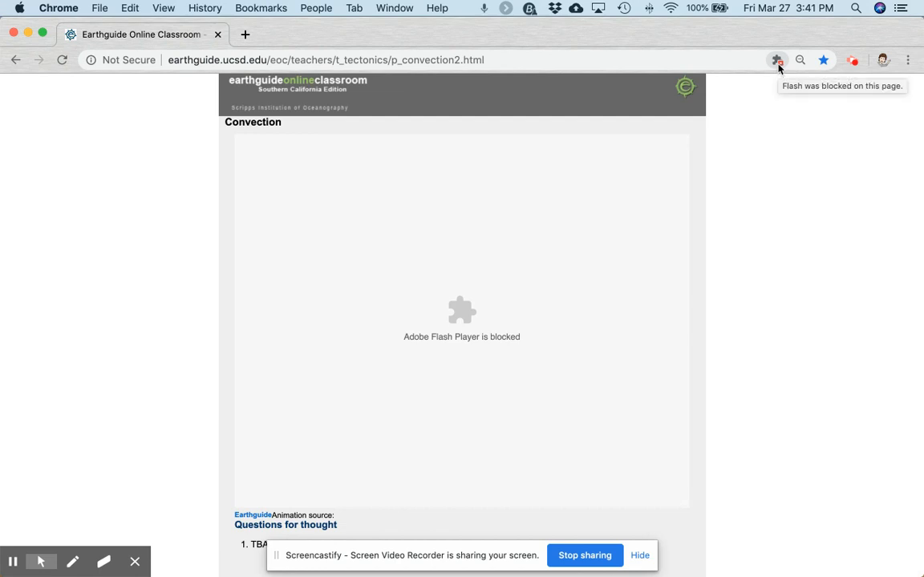
From the blocked-plugin icon's Manage link, set Flash to Ask first and return to the convection page.
{"action": "left_click", "coordinate": [776, 60]}
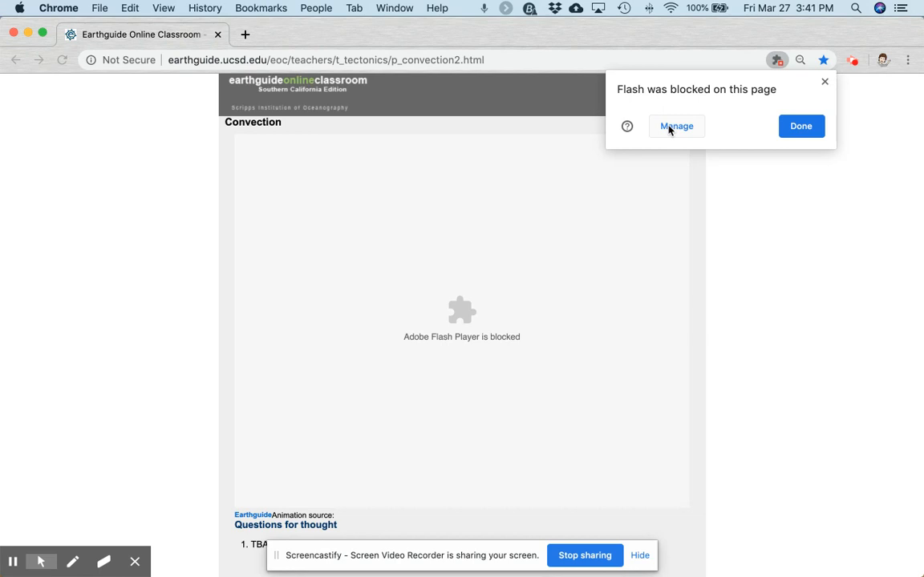
{"action": "left_click", "coordinate": [677, 125]}
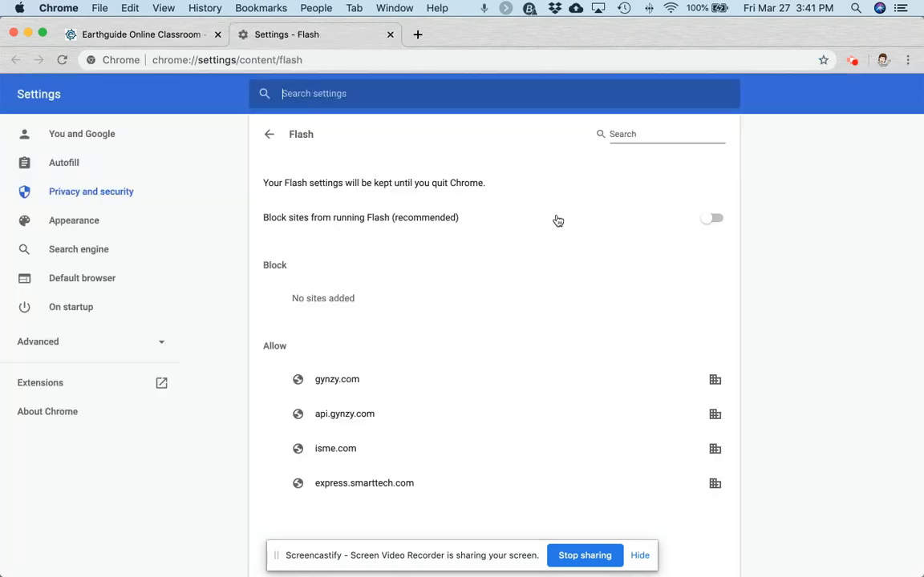
{"action": "left_click", "coordinate": [710, 218]}
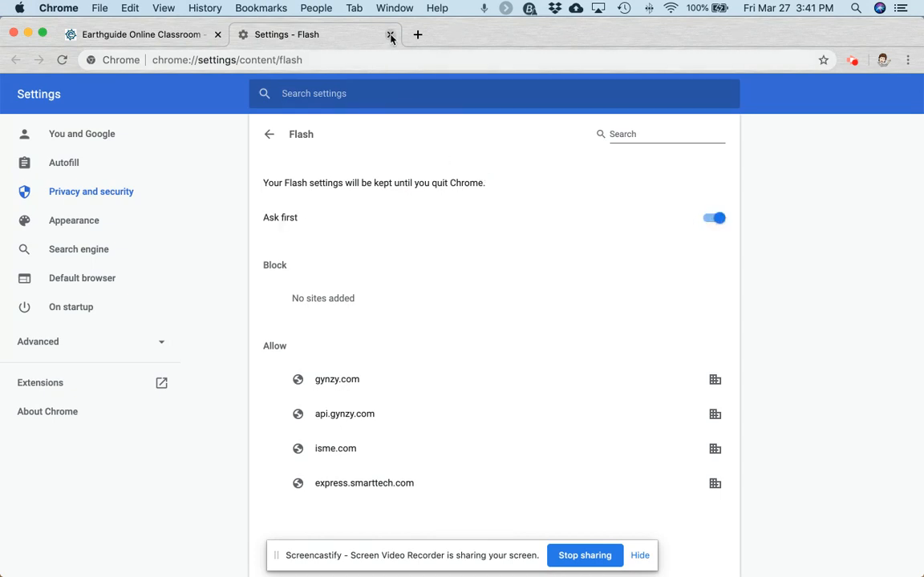
{"action": "left_click", "coordinate": [392, 36]}
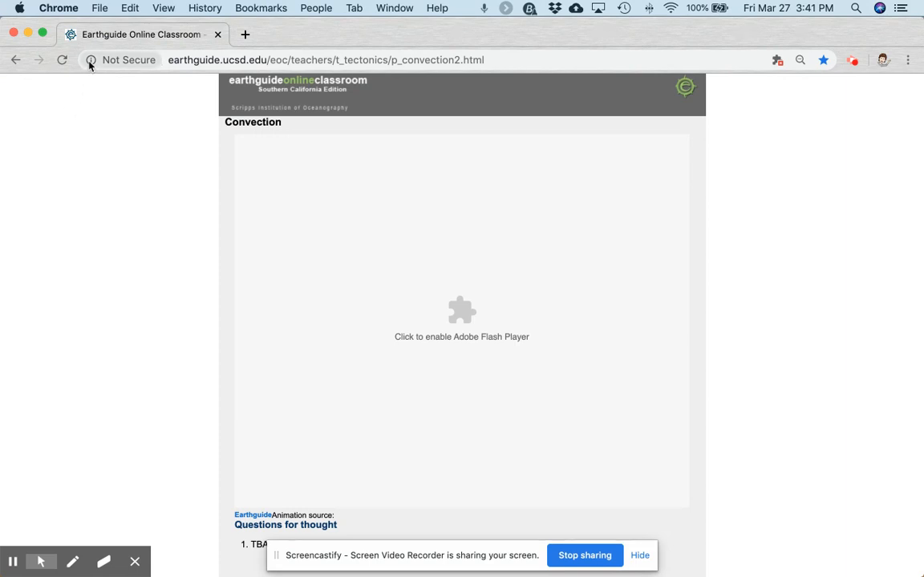
{"action": "mouse_move", "coordinate": [89, 59]}
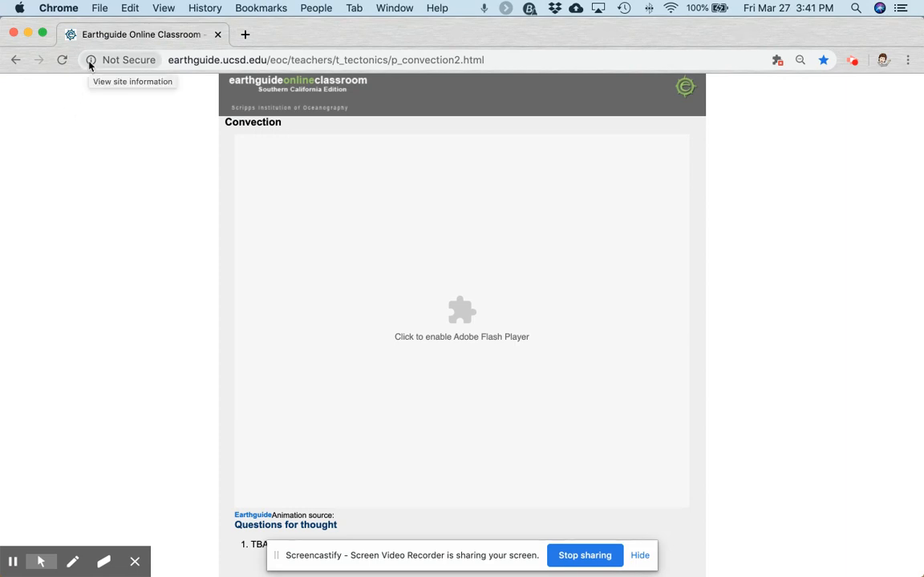
Allow Flash for the Earthguide site via Not Secure site info and reload the page.
{"action": "left_click", "coordinate": [118, 59]}
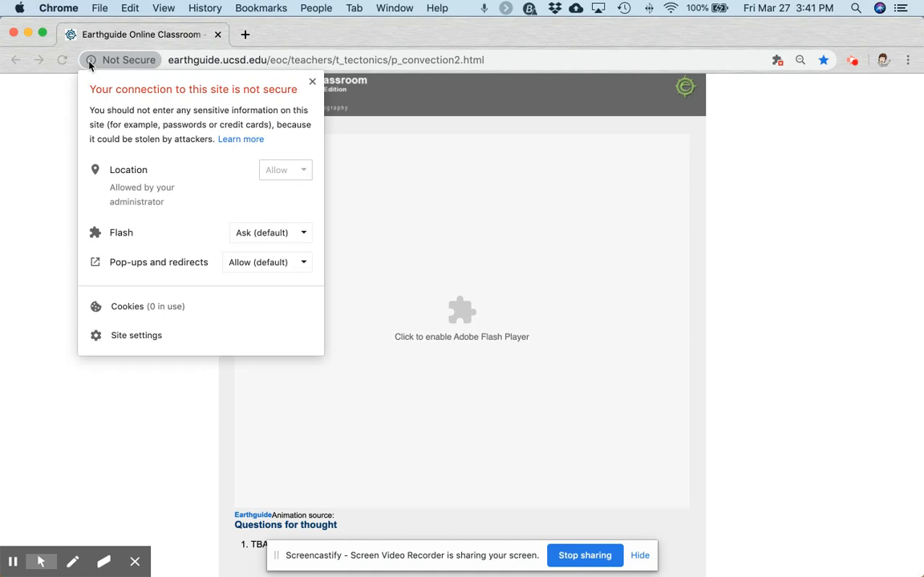
{"action": "mouse_move", "coordinate": [119, 198]}
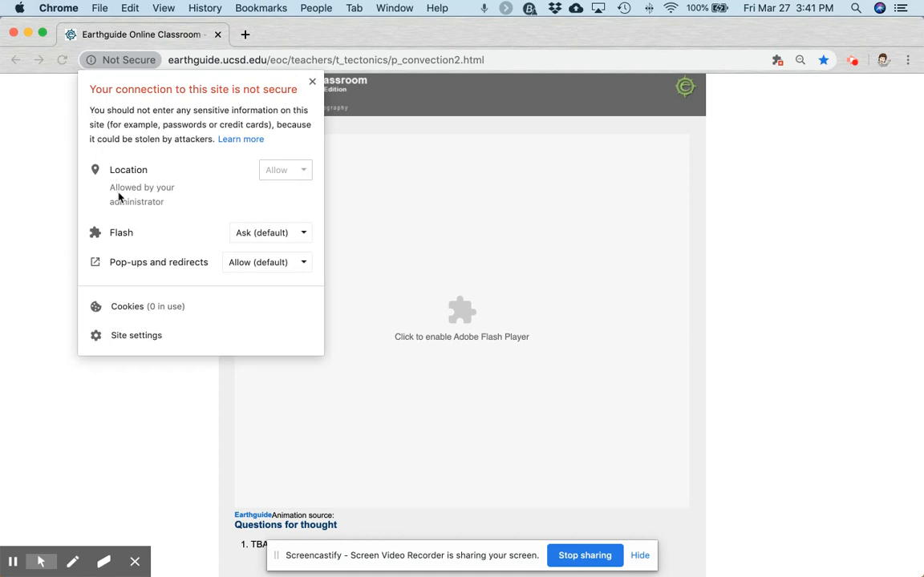
{"action": "left_click", "coordinate": [269, 233]}
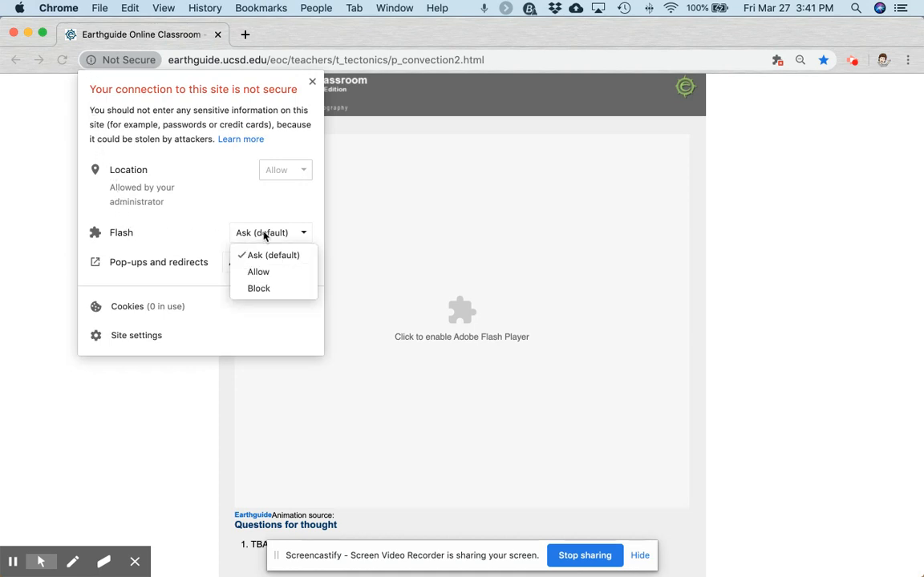
{"action": "left_click", "coordinate": [270, 263]}
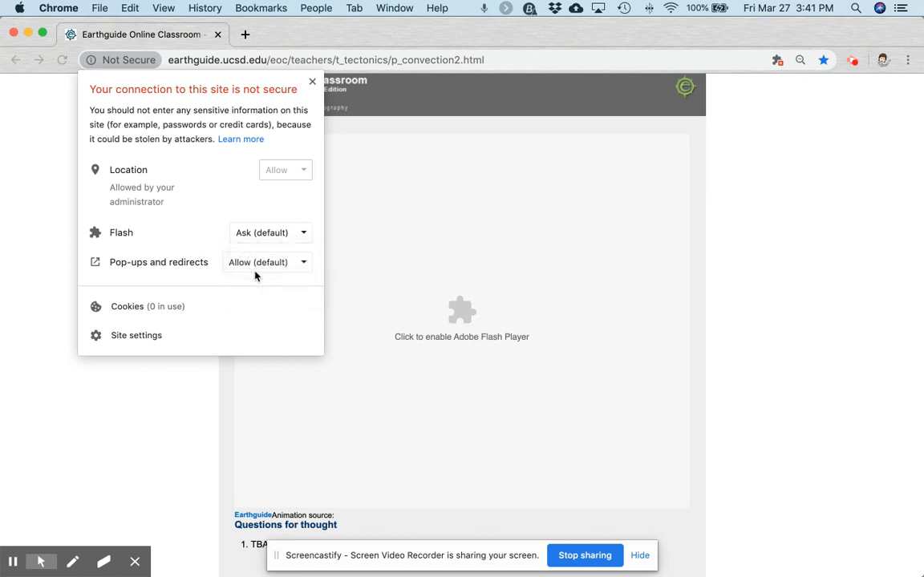
{"action": "left_click", "coordinate": [269, 233]}
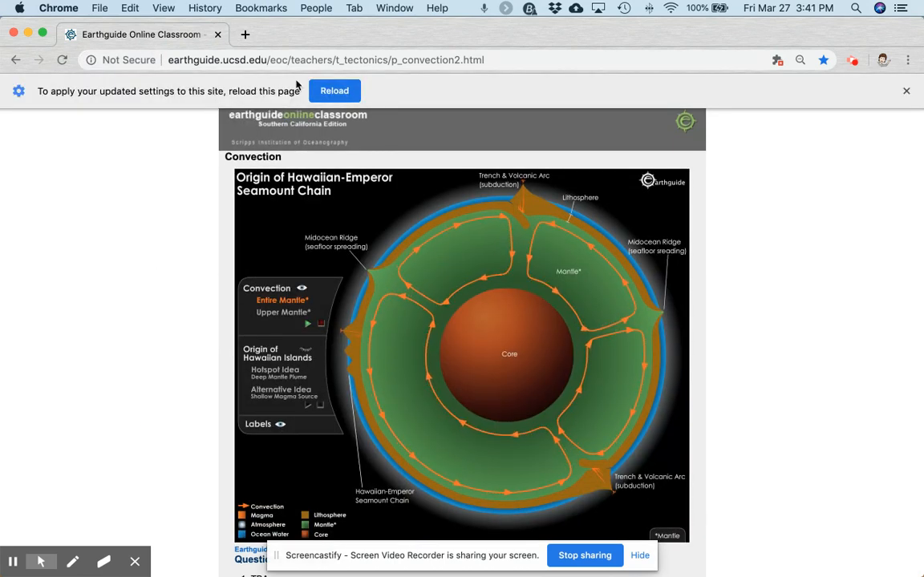
{"action": "left_click", "coordinate": [333, 90]}
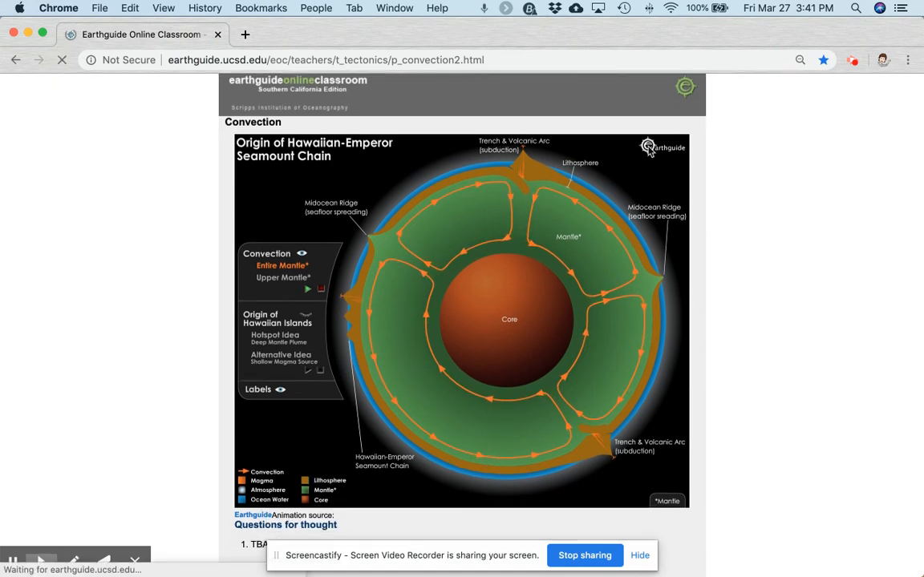